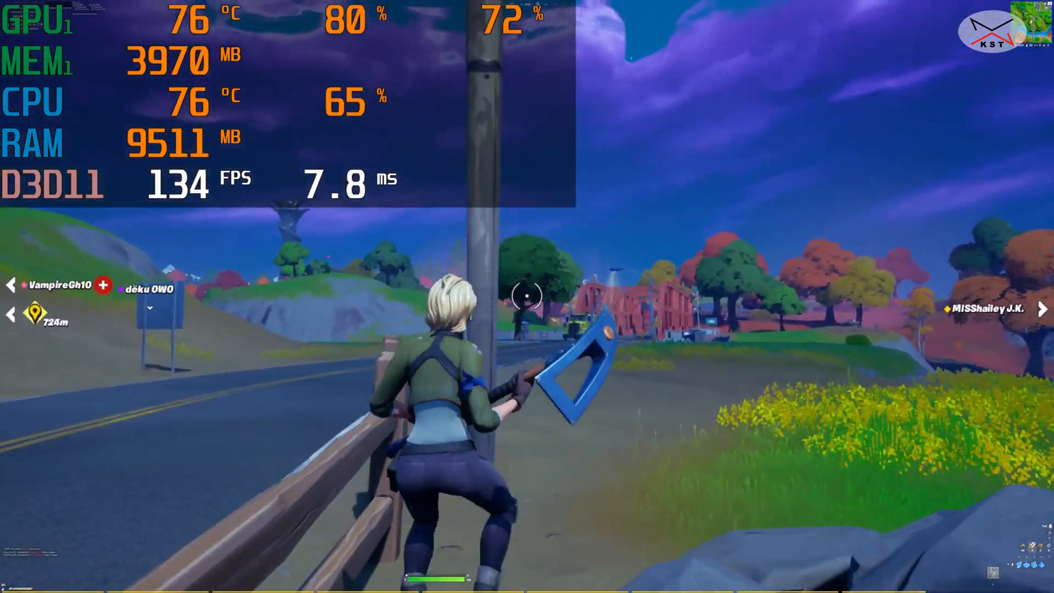
Step: Exit Fortnite and launch FurMark's 1920x1080 Custom preset stress test beside GPU-Z
key("w")
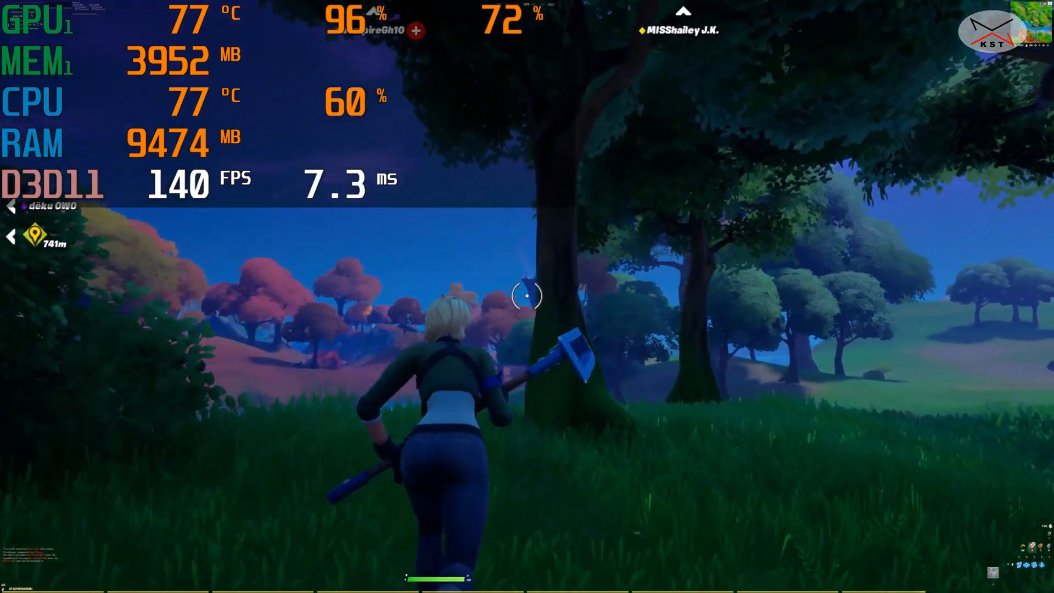
left_click(528, 301)
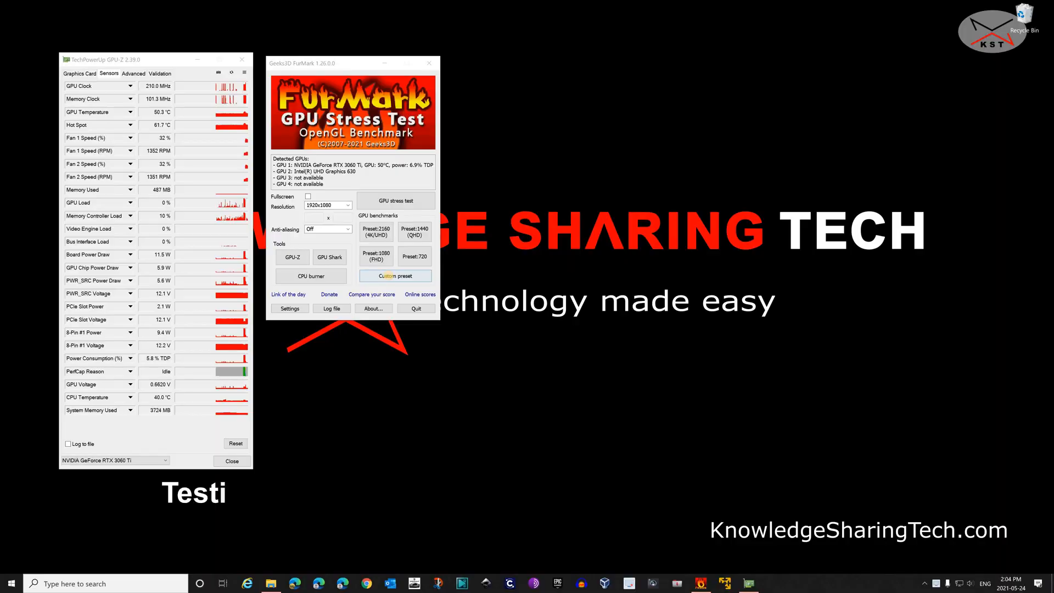
left_click(395, 200)
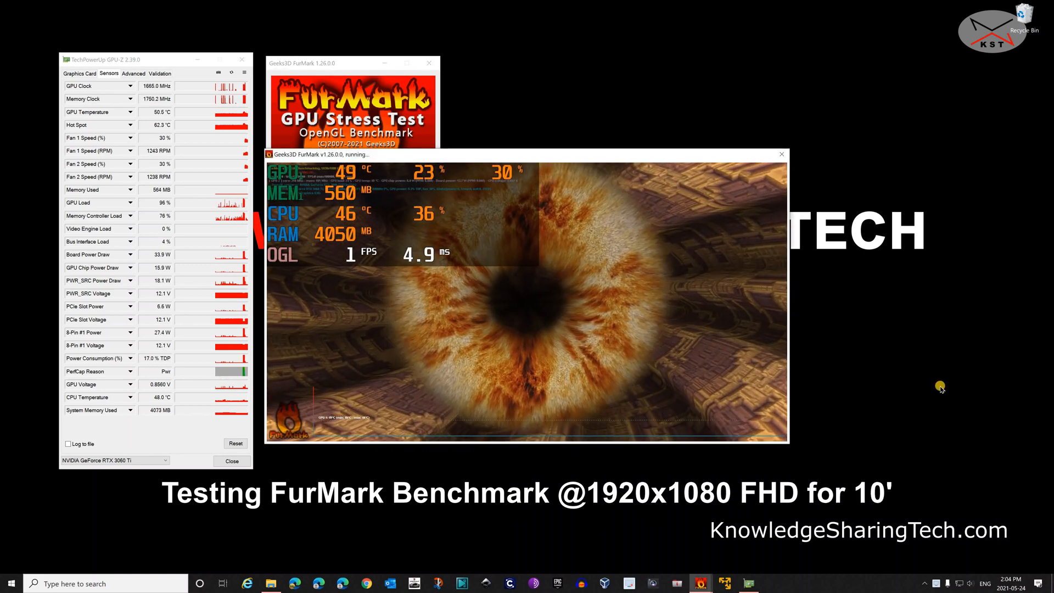